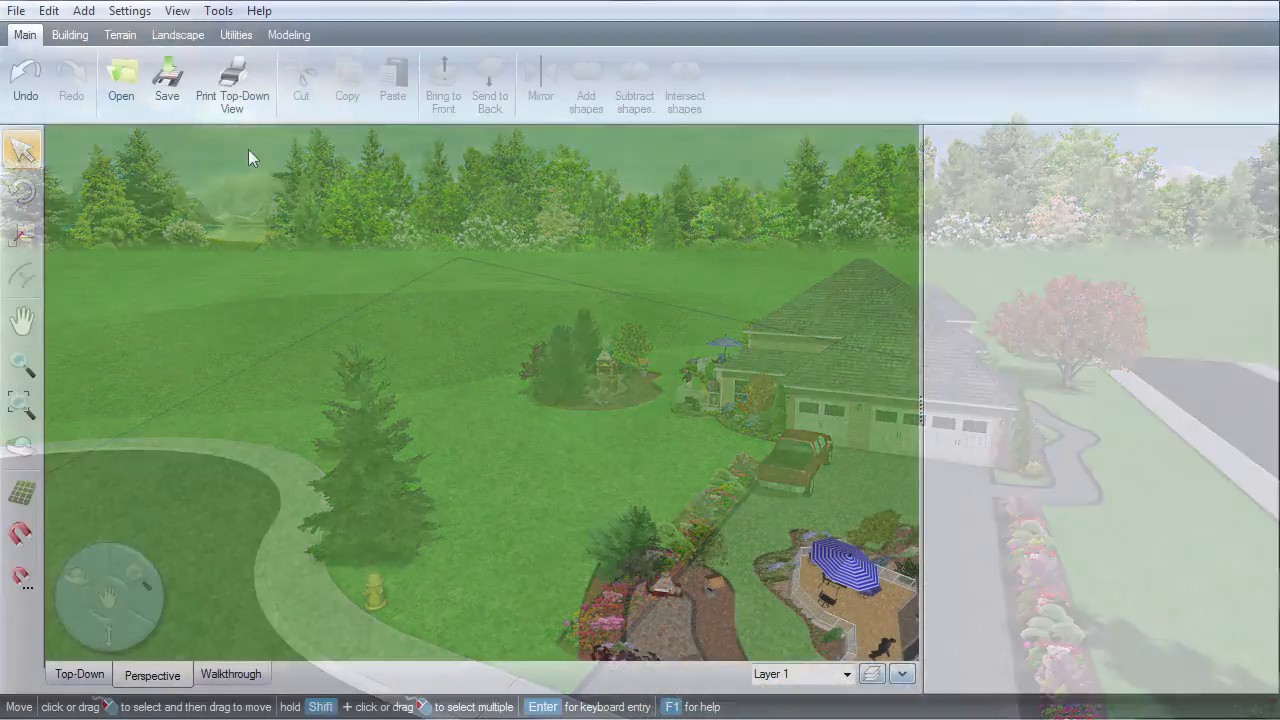
Start the Add Slope tool from the Terrain tools, defaulting to 10' rise over 1' run
click(120, 34)
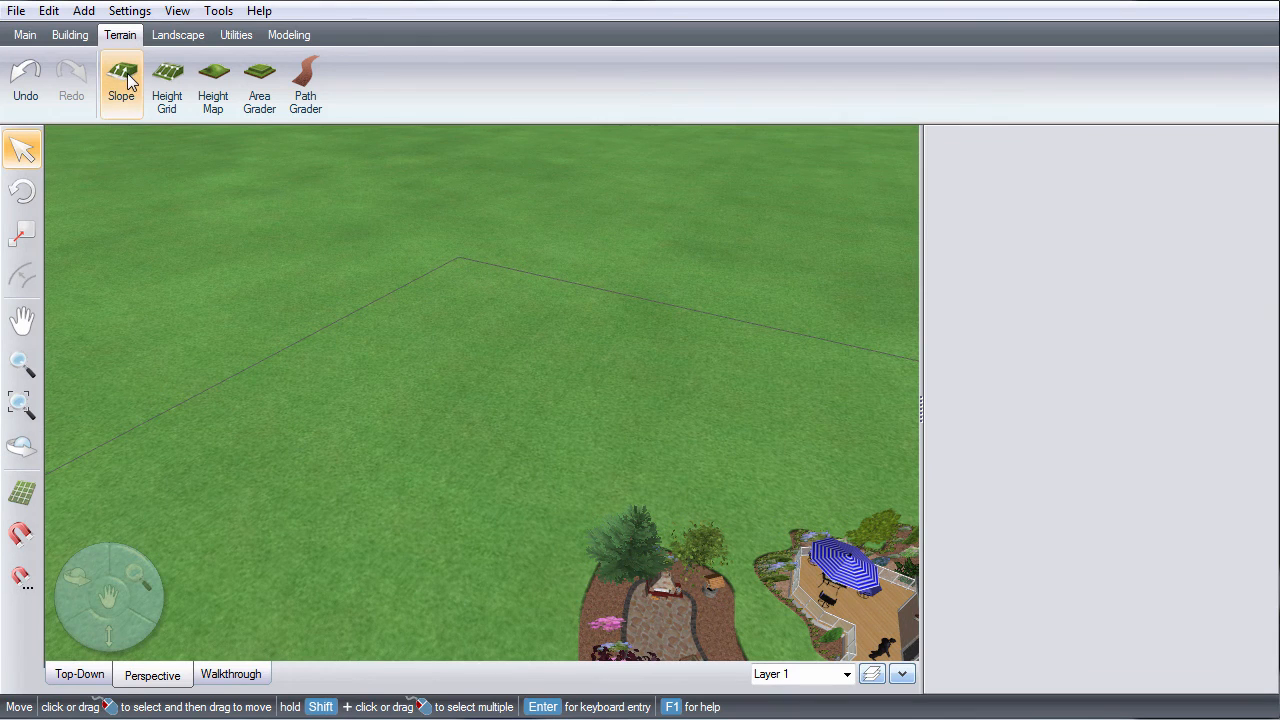
click(121, 80)
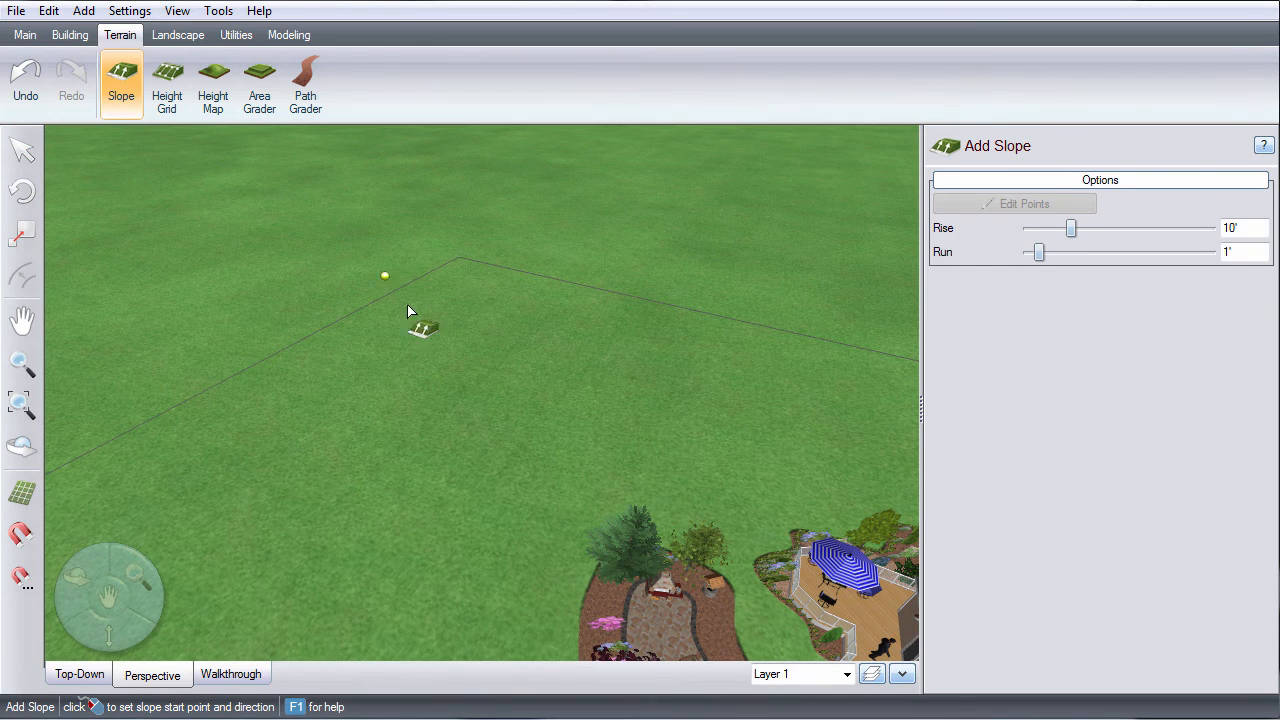
mouse_move(525, 420)
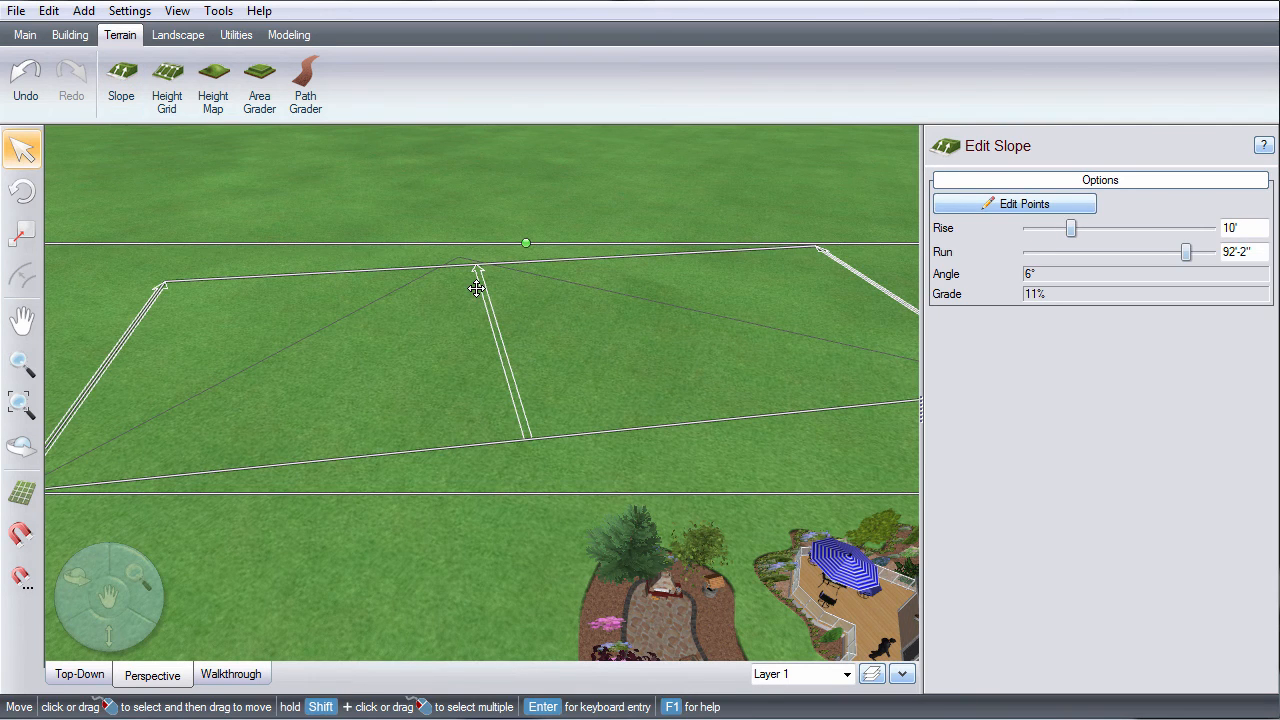
mouse_move(487, 289)
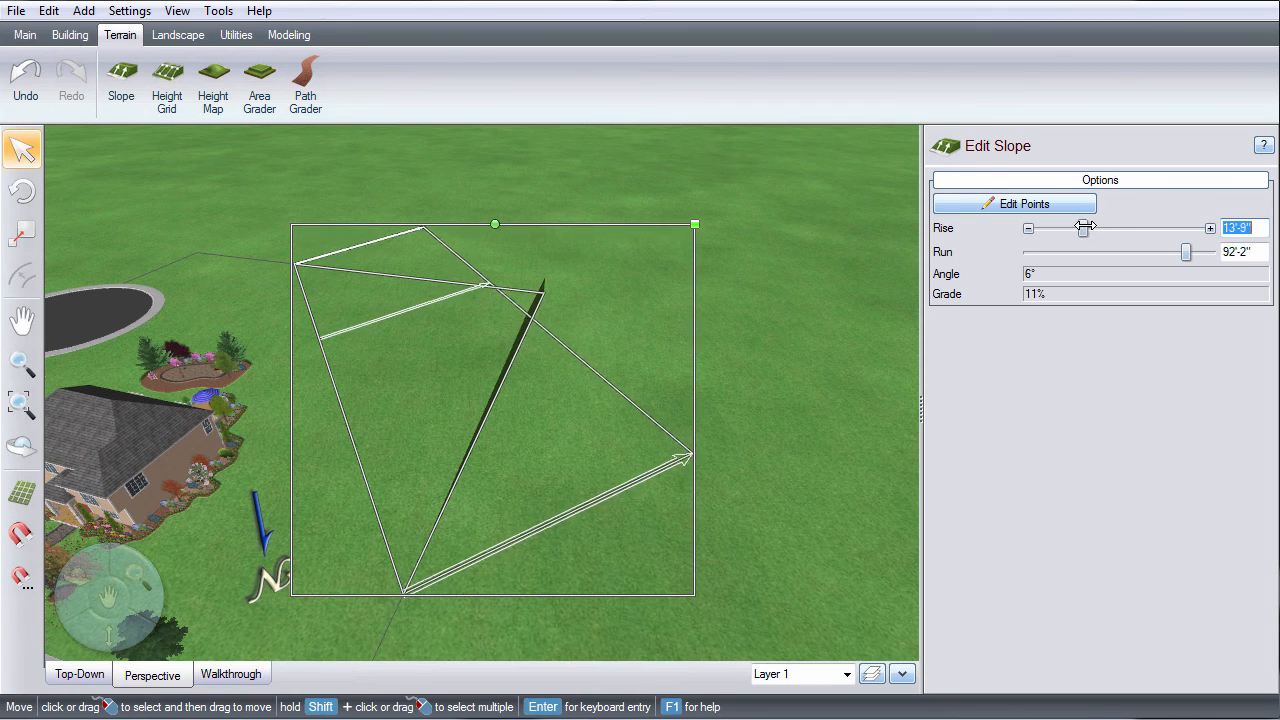
Set the slope rise to 9'-1" and shorten the run to 46'-2"
drag(1083, 228, 1118, 228)
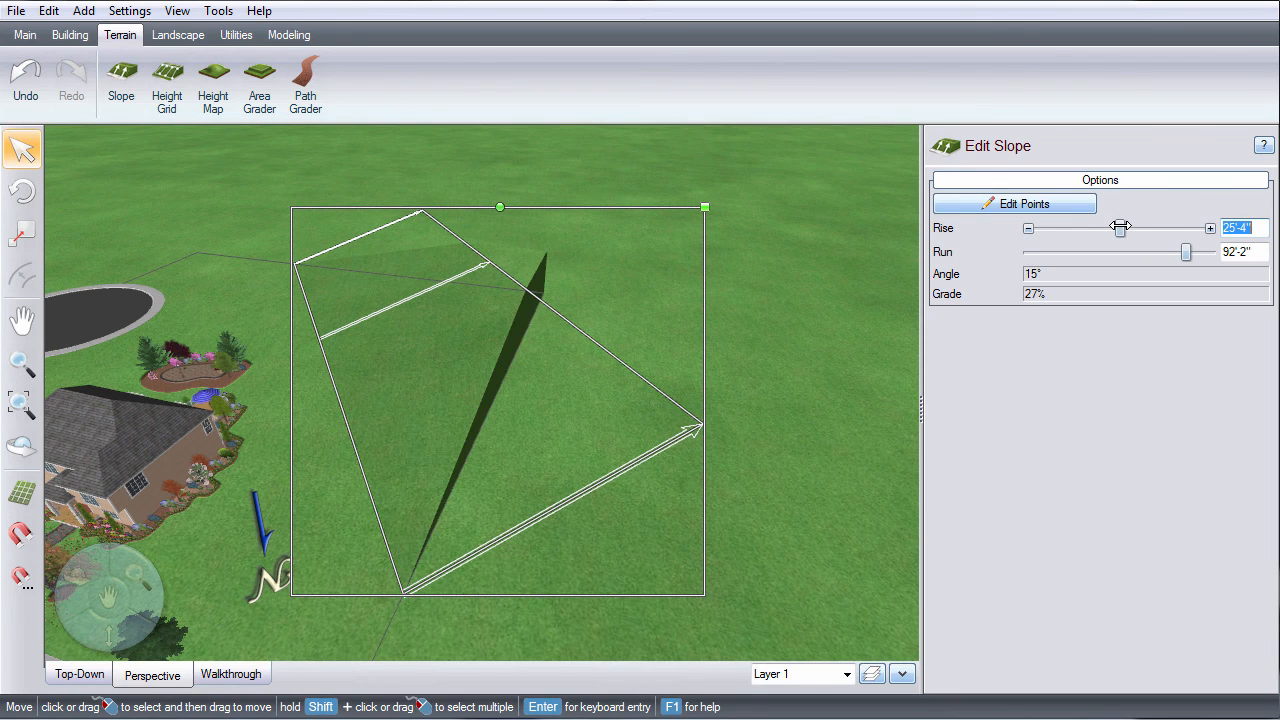
drag(1120, 228, 1070, 228)
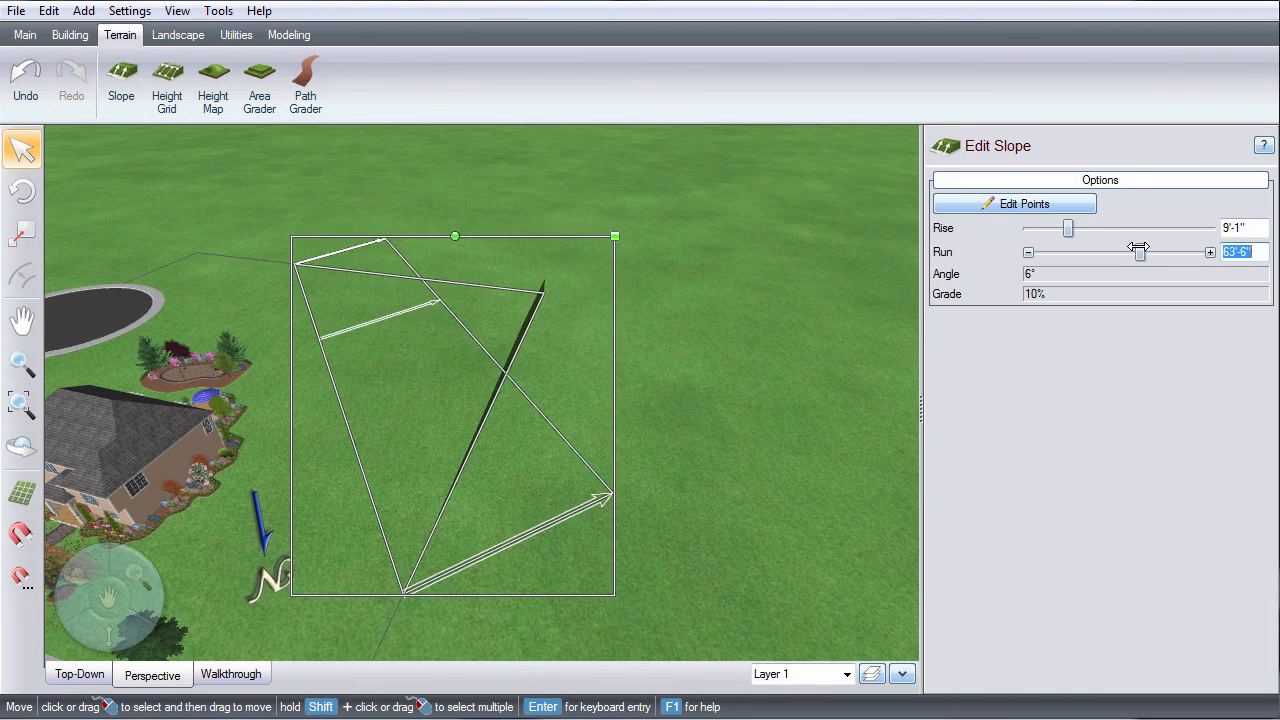
drag(1138, 252, 1113, 252)
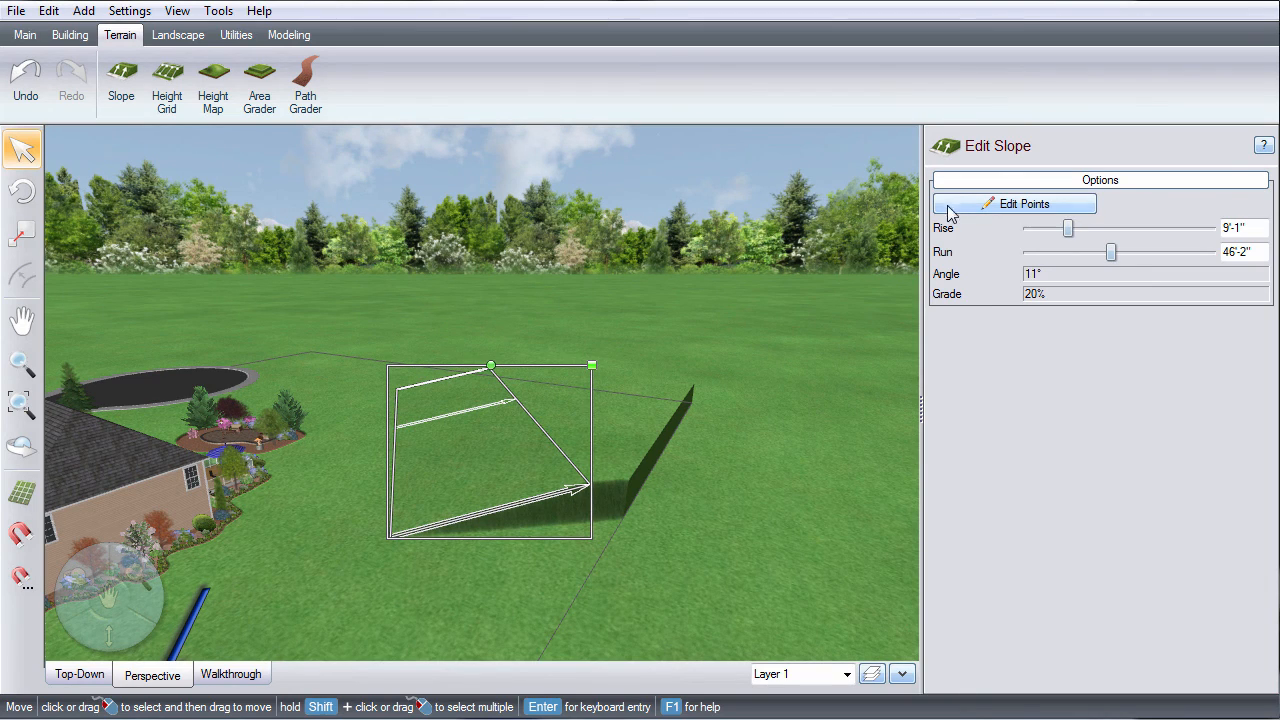
Drag the slope's edge points into a curve and lower the rise to 16'-11"
click(1014, 203)
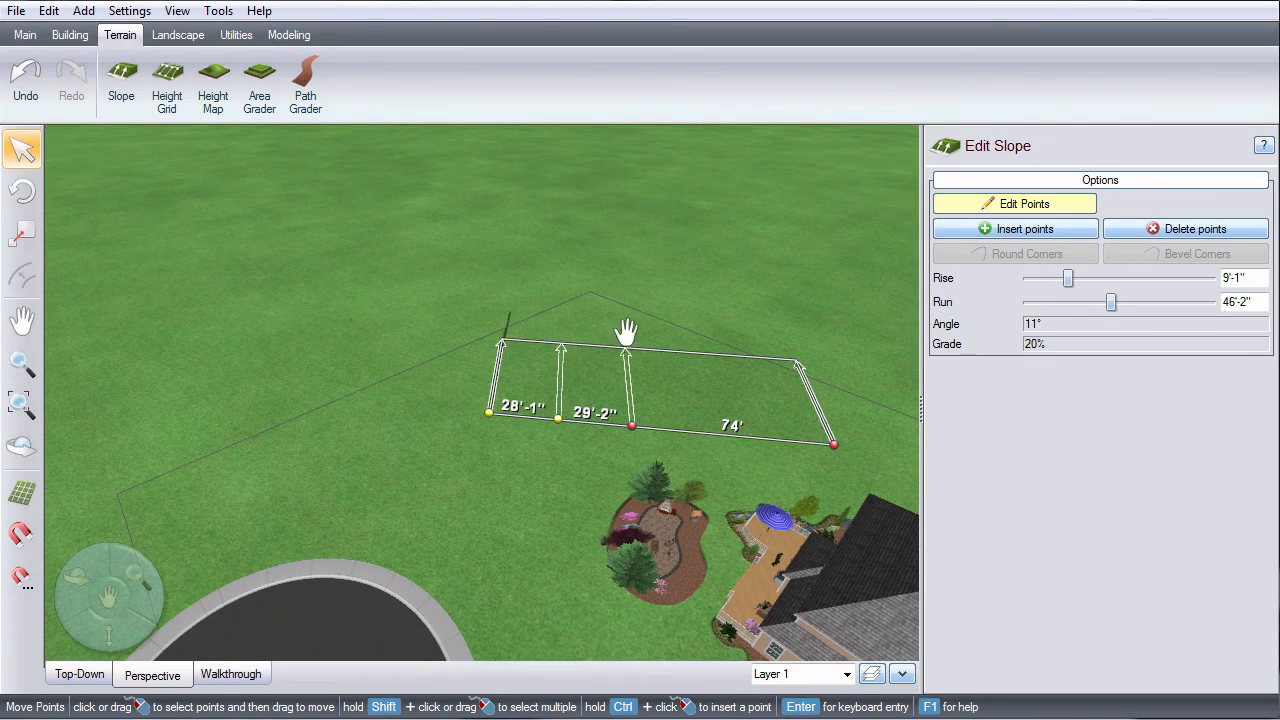
drag(490, 412, 120, 538)
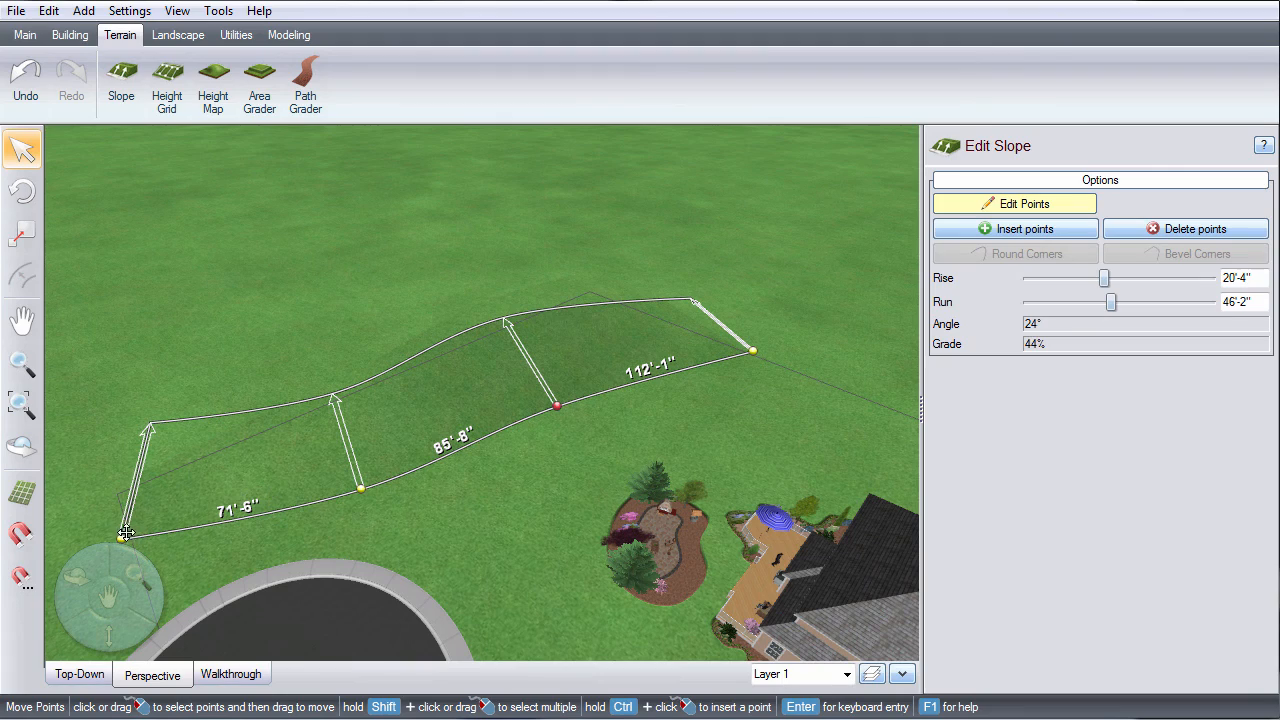
drag(1104, 278, 1094, 278)
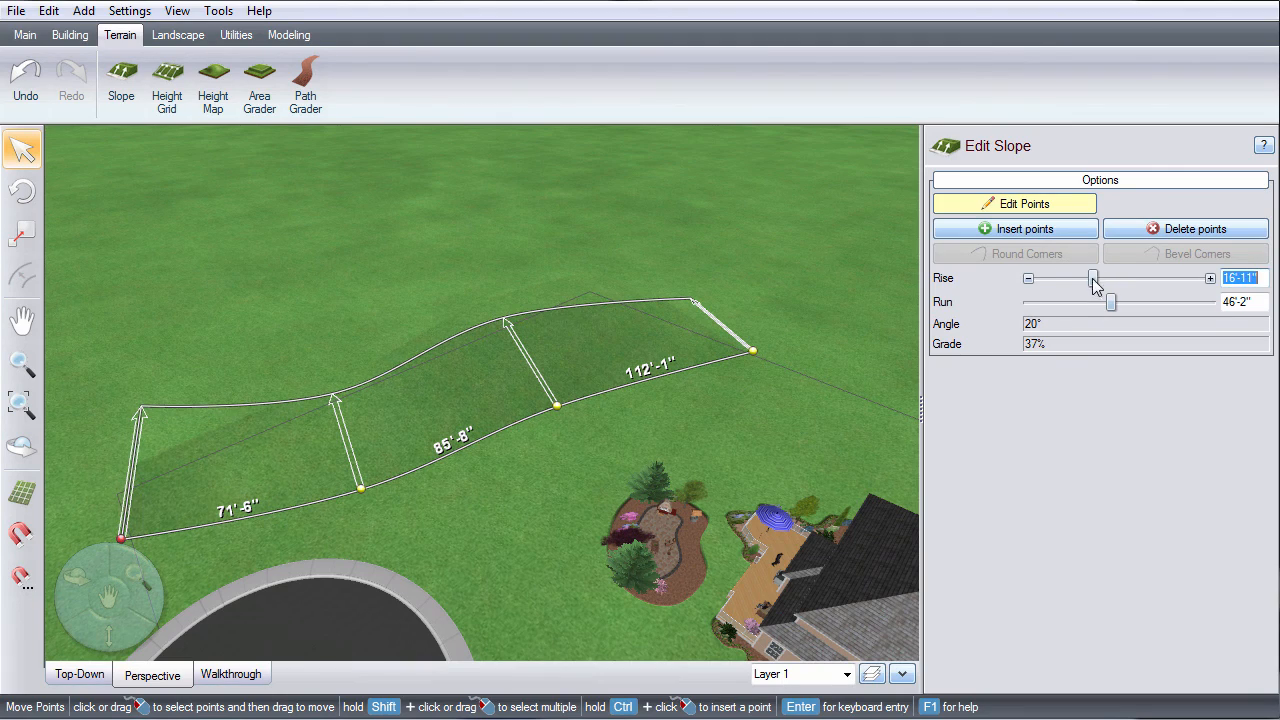